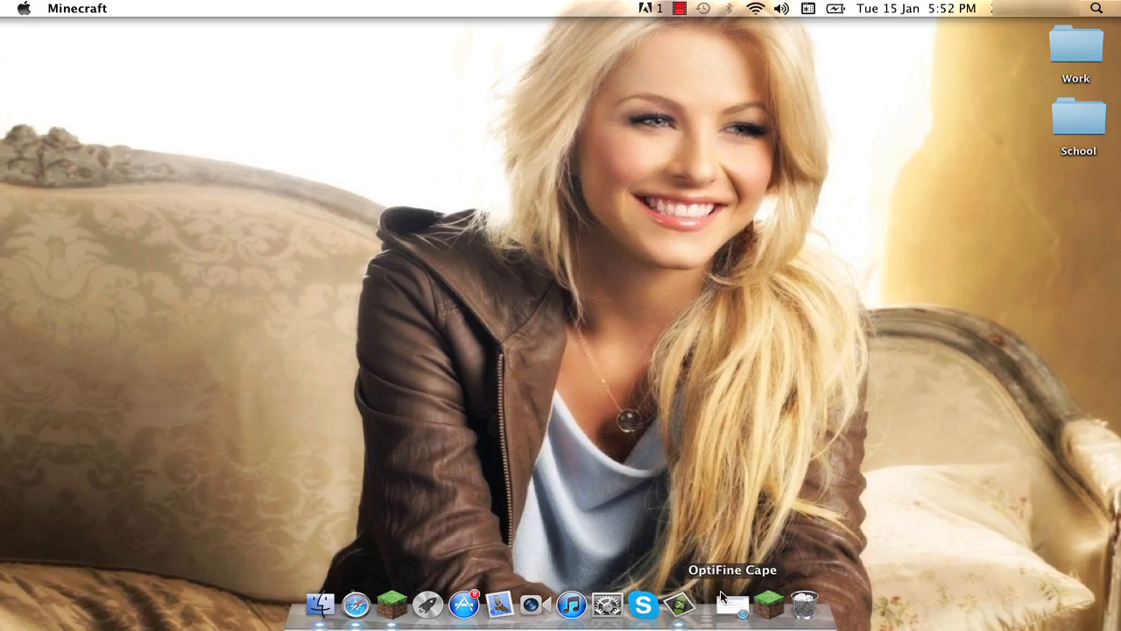
Launch the OptiFine cape change page in Safari from the Dock shortcut
{"action": "left_click", "coordinate": [728, 602]}
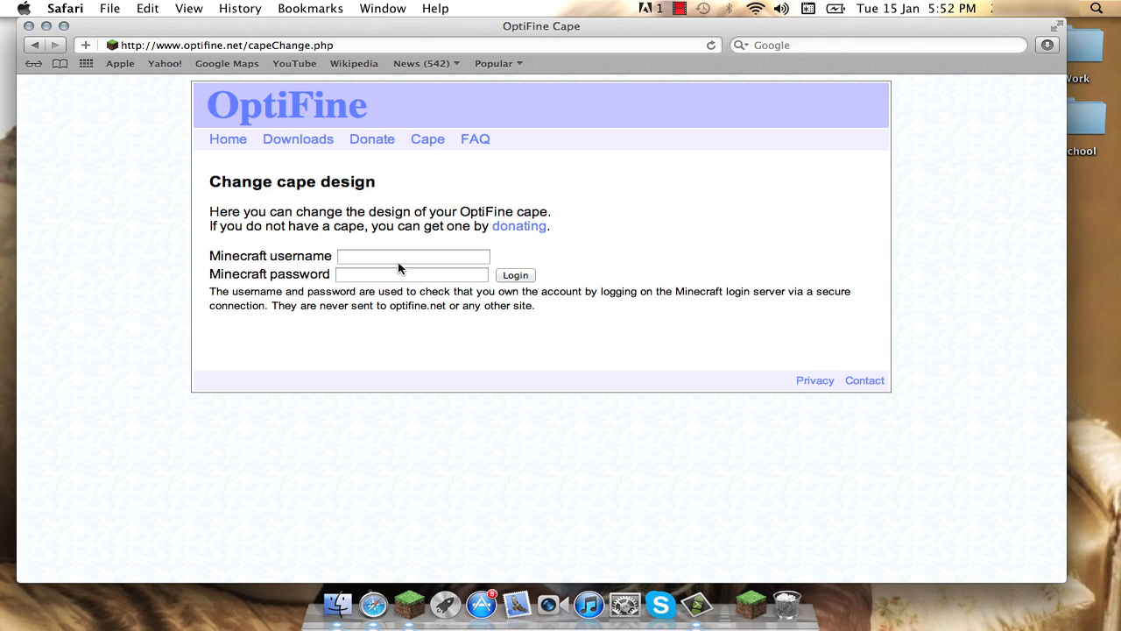
Log in with the Minecraft account 'tang' and reveal the server response string
{"action": "type", "text": "tango_toaster"}
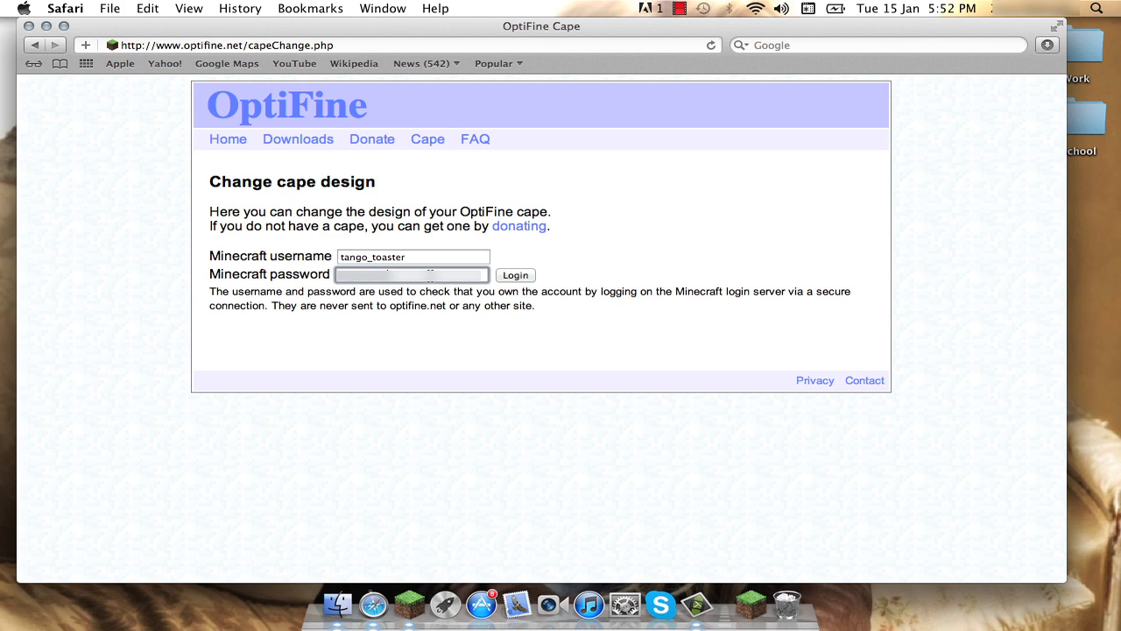
{"action": "left_click", "coordinate": [508, 273]}
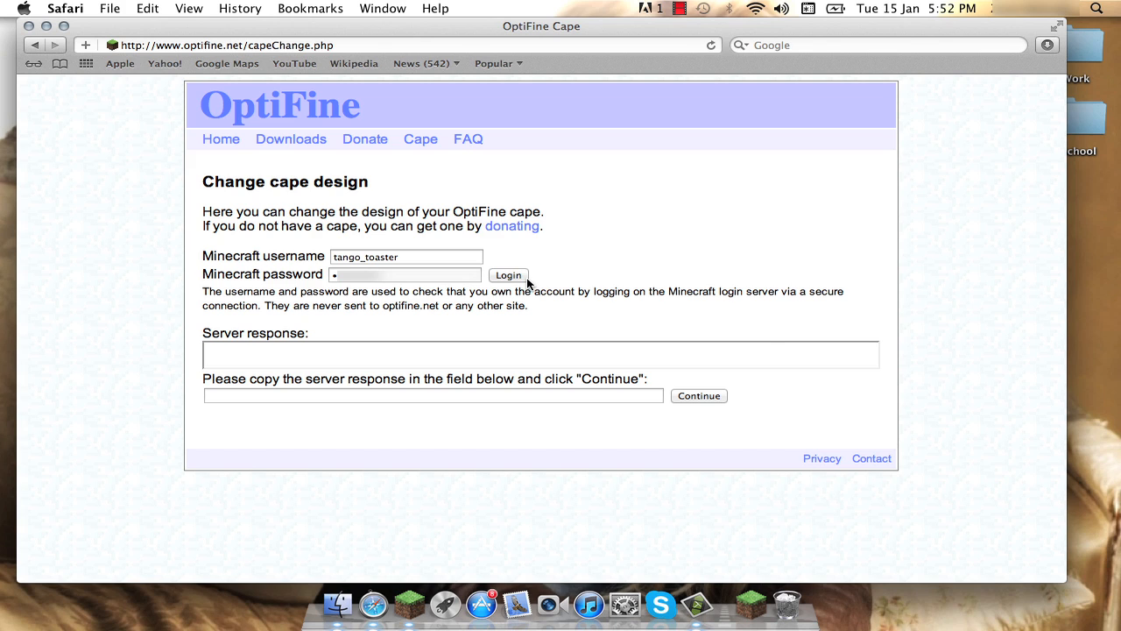
{"action": "left_click", "coordinate": [508, 273]}
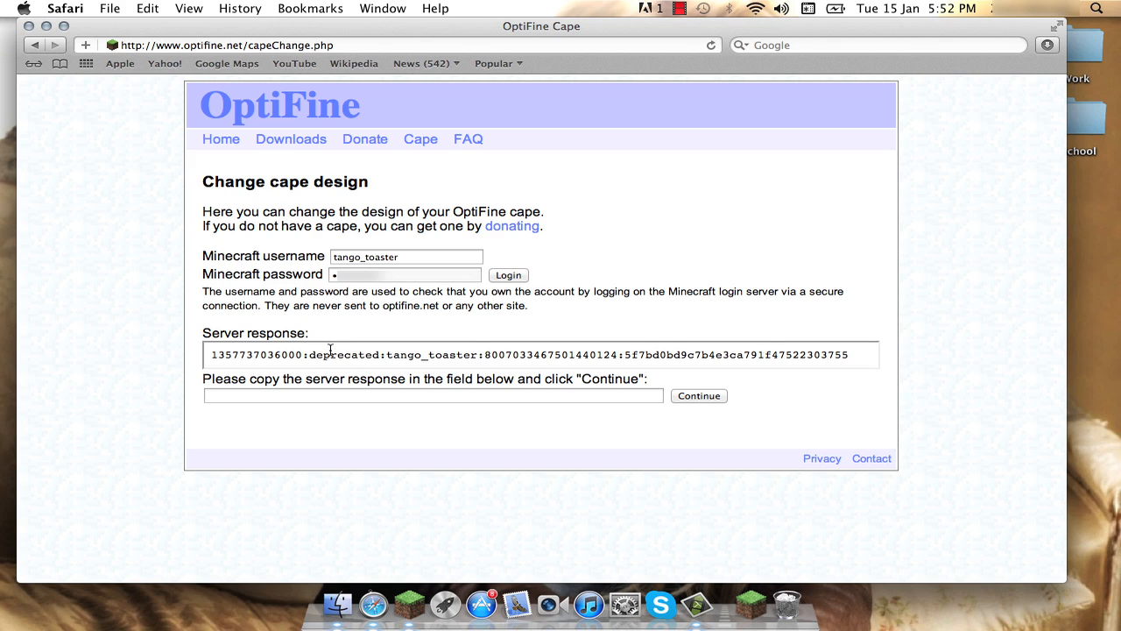
Copy the server response into the confirmation field, continue to Client Login OK, and expand the Design choices
{"action": "triple_click", "coordinate": [526, 353]}
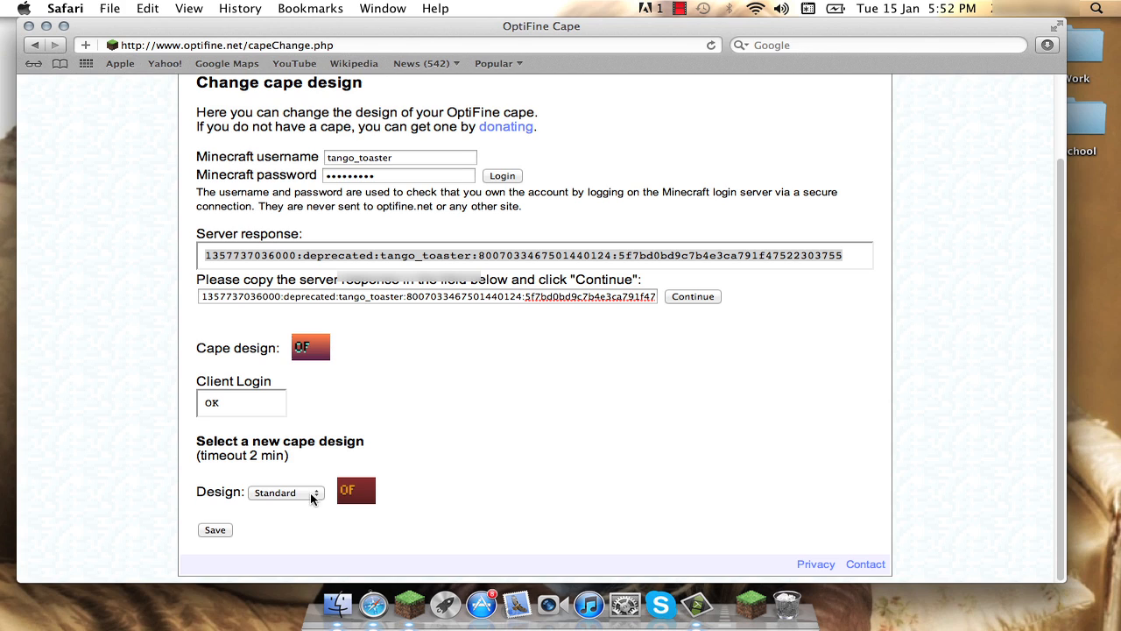
{"action": "mouse_move", "coordinate": [318, 501]}
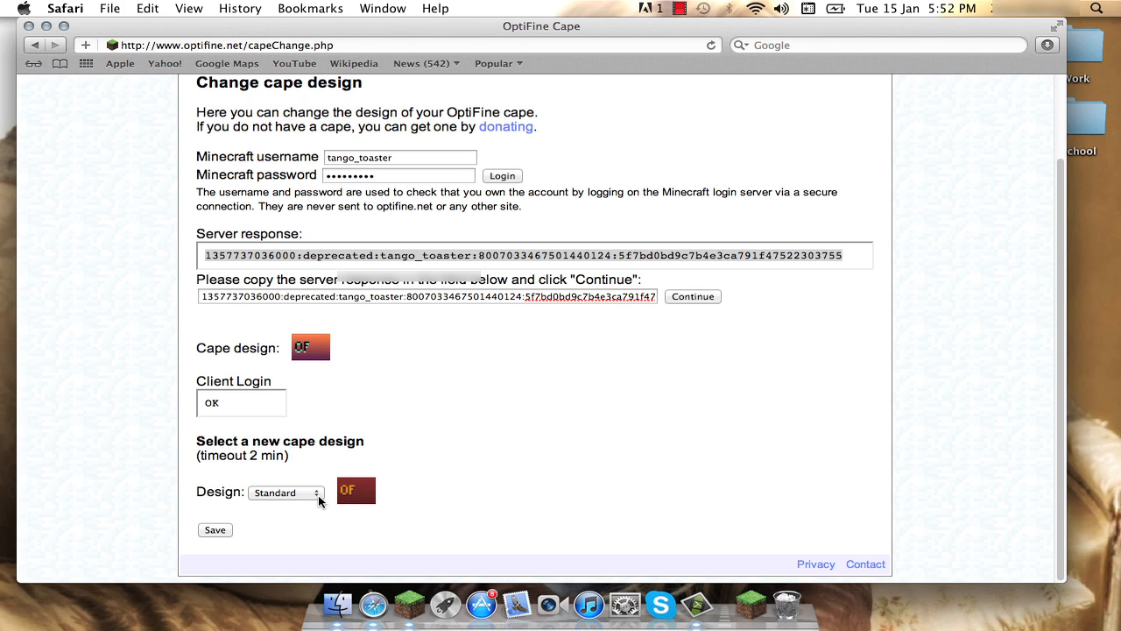
{"action": "left_click", "coordinate": [284, 490]}
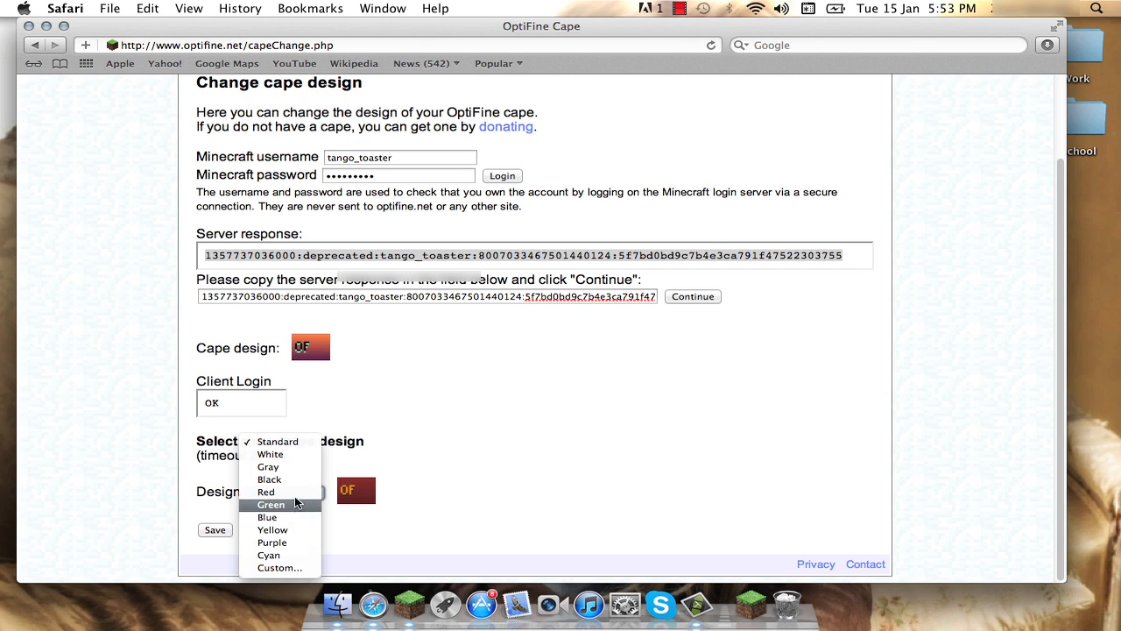
{"action": "mouse_move", "coordinate": [279, 567]}
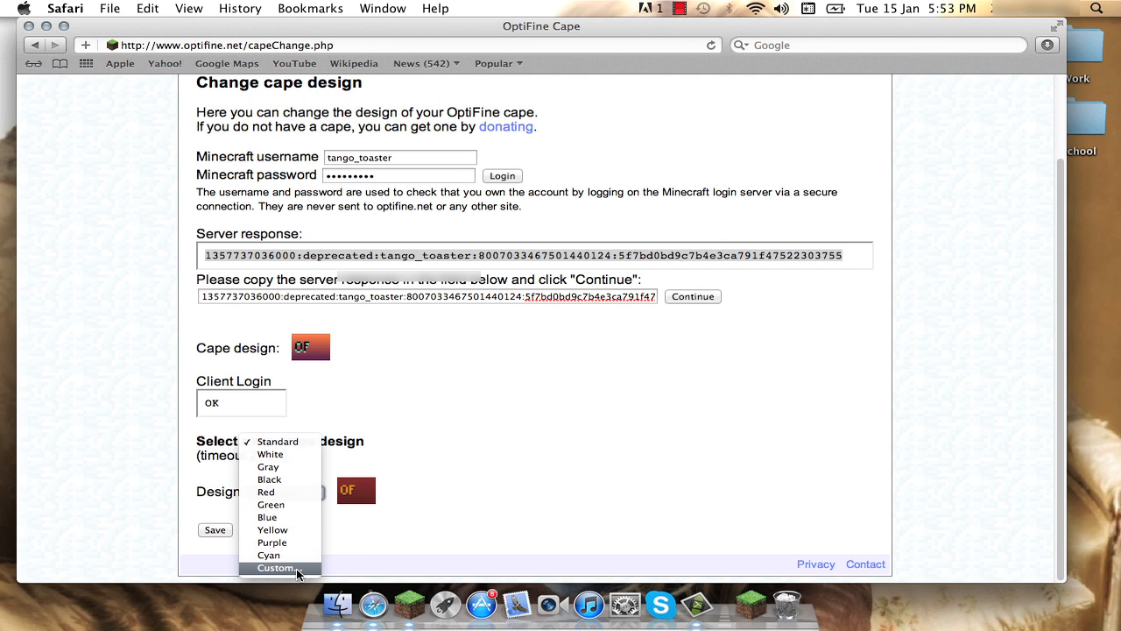
Choose the Custom cape design, exposing Top, Bottom, Text and Shadow colour fields
{"action": "left_click", "coordinate": [277, 568]}
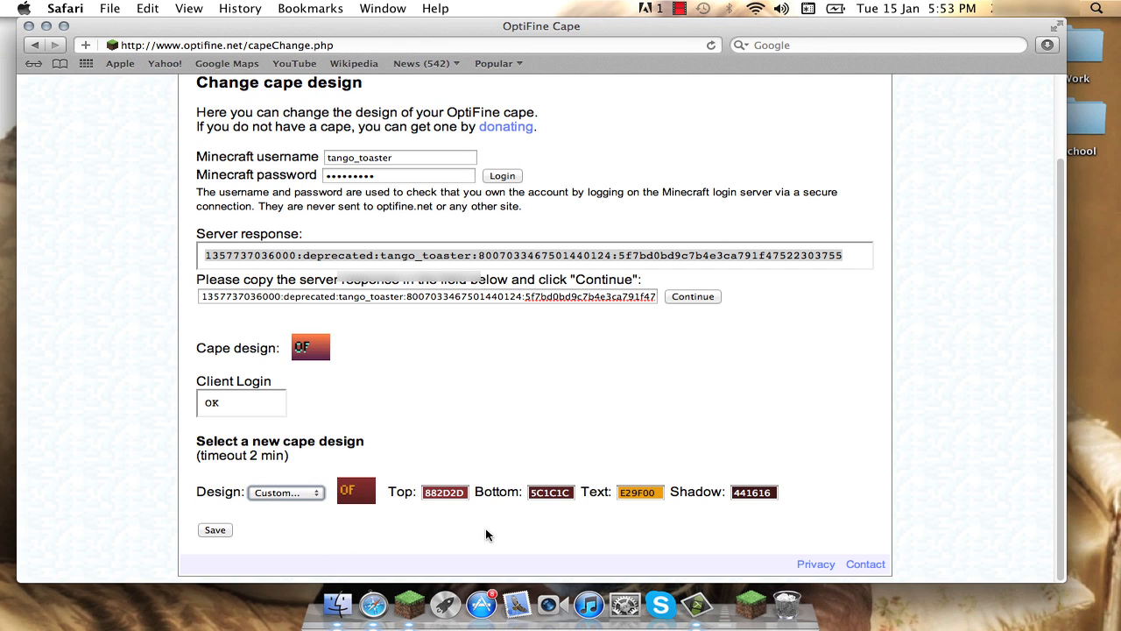
{"action": "mouse_move", "coordinate": [710, 510]}
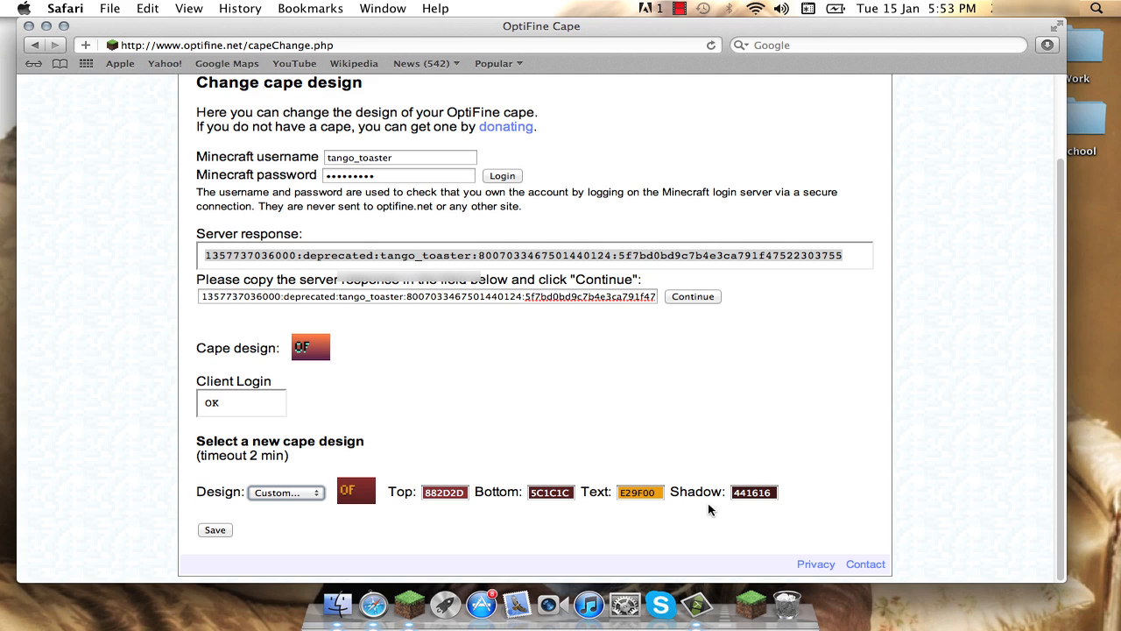
{"action": "mouse_move", "coordinate": [405, 432]}
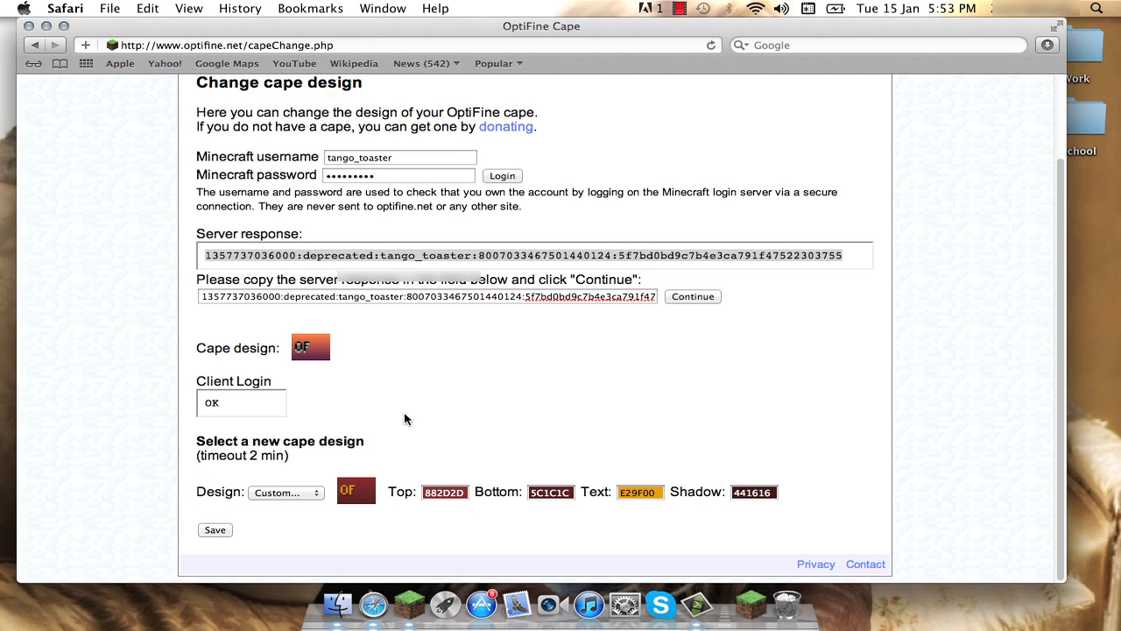
{"action": "mouse_move", "coordinate": [347, 427]}
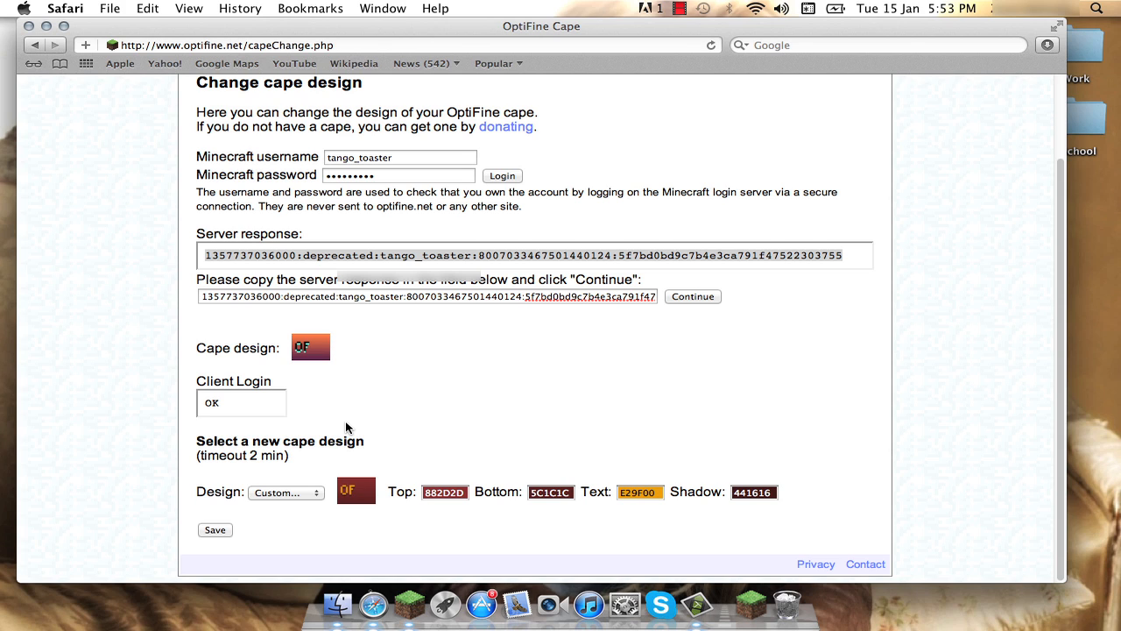
{"action": "mouse_move", "coordinate": [412, 245]}
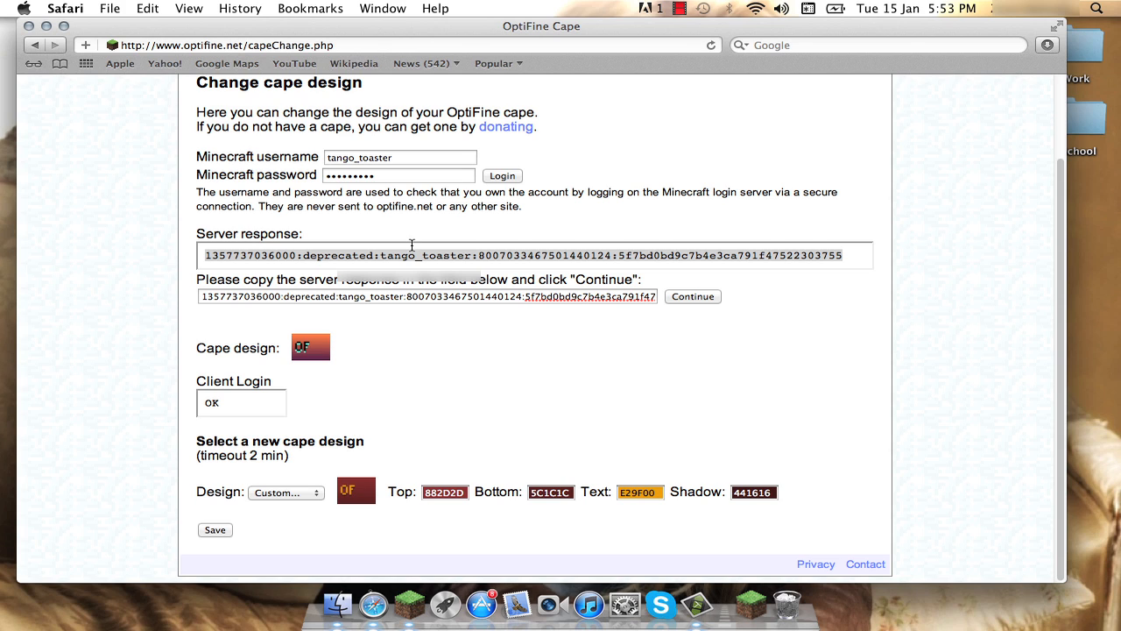
{"action": "mouse_move", "coordinate": [566, 388]}
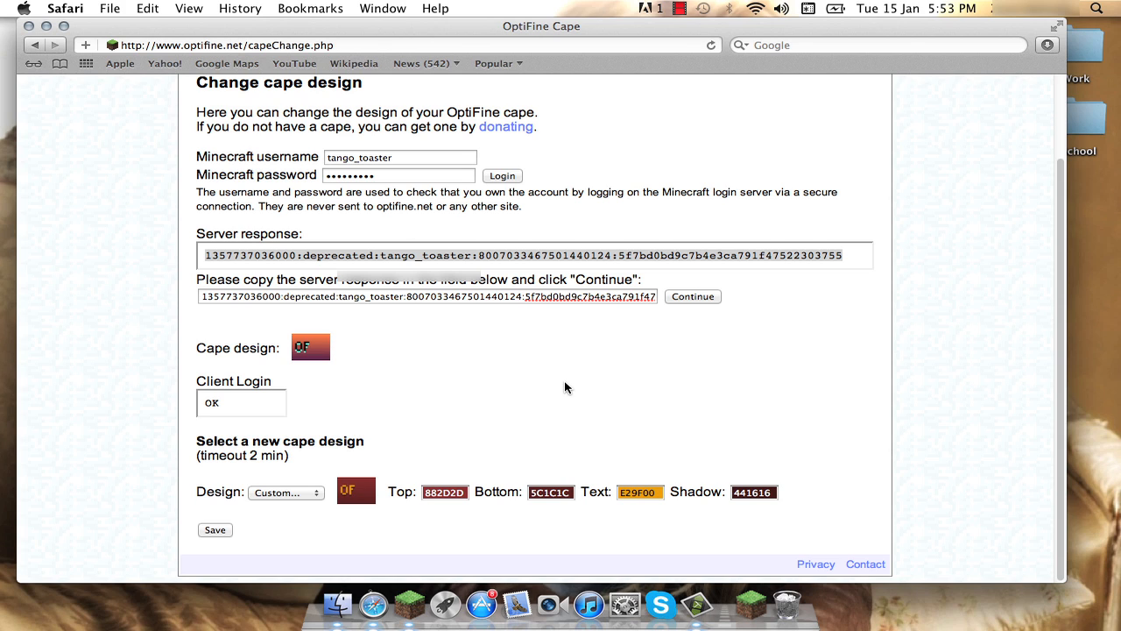
{"action": "mouse_move", "coordinate": [256, 522]}
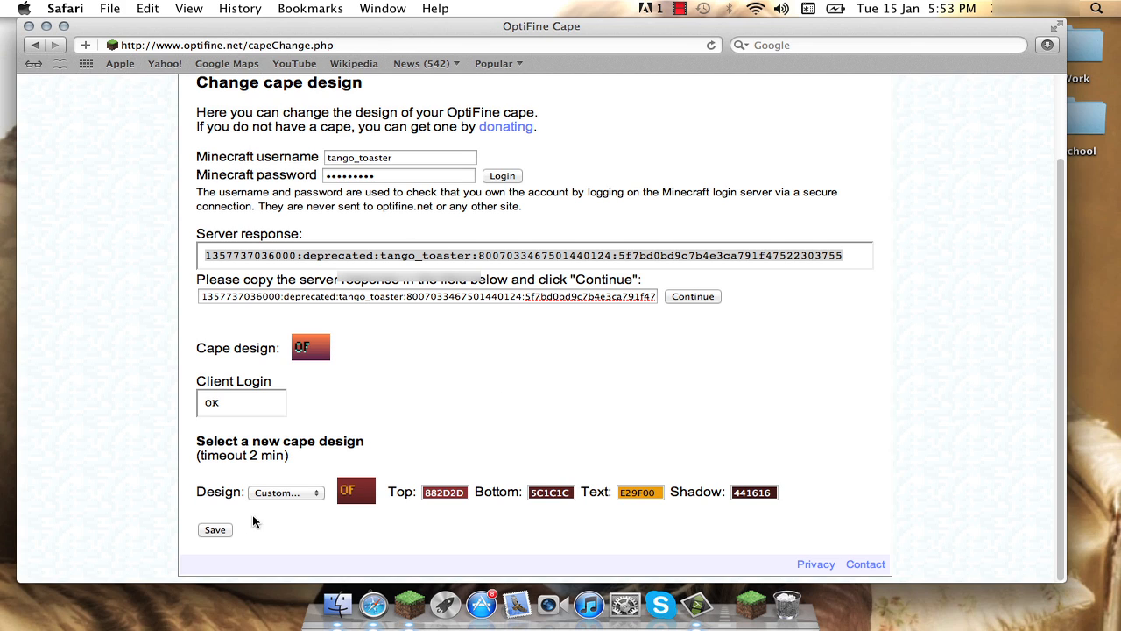